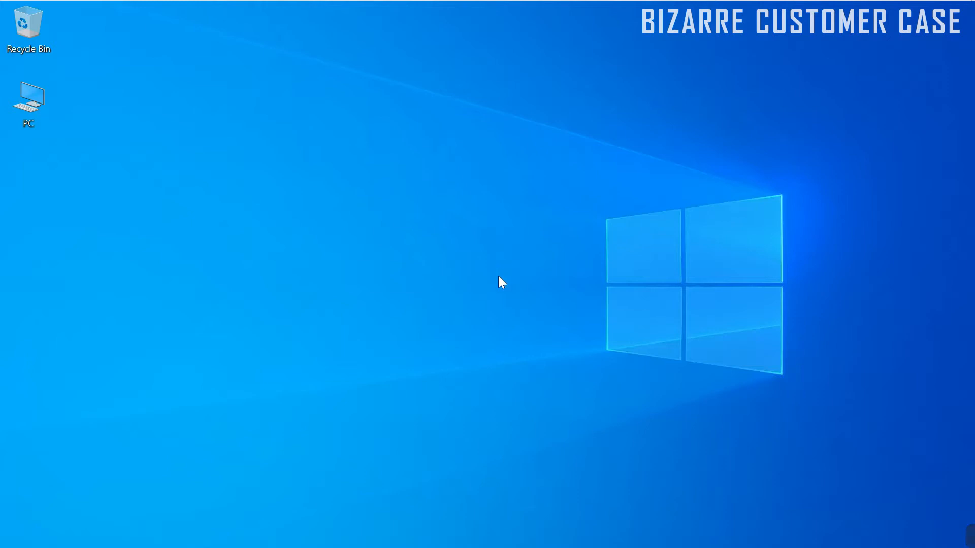
{"action": "mouse_move", "coordinate": [507, 284]}
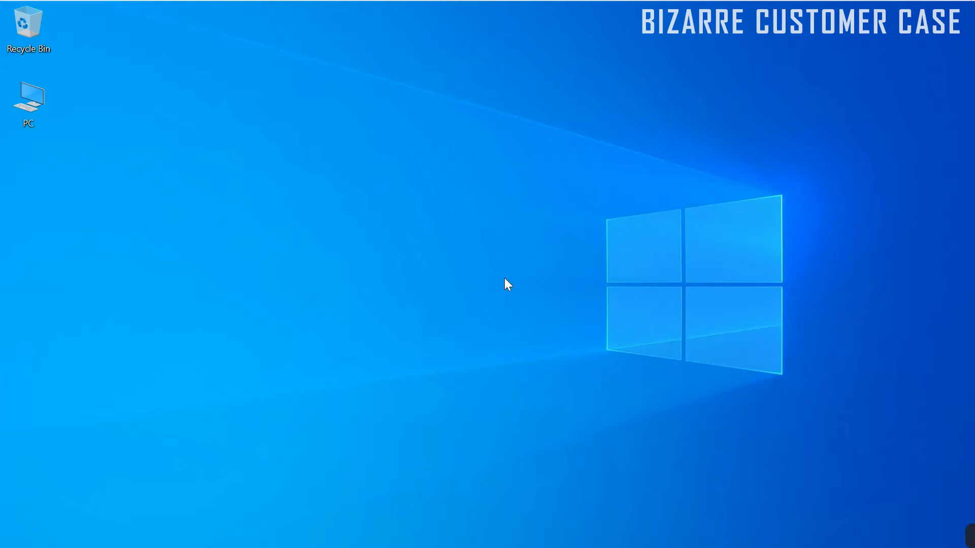
{"action": "mouse_move", "coordinate": [414, 519]}
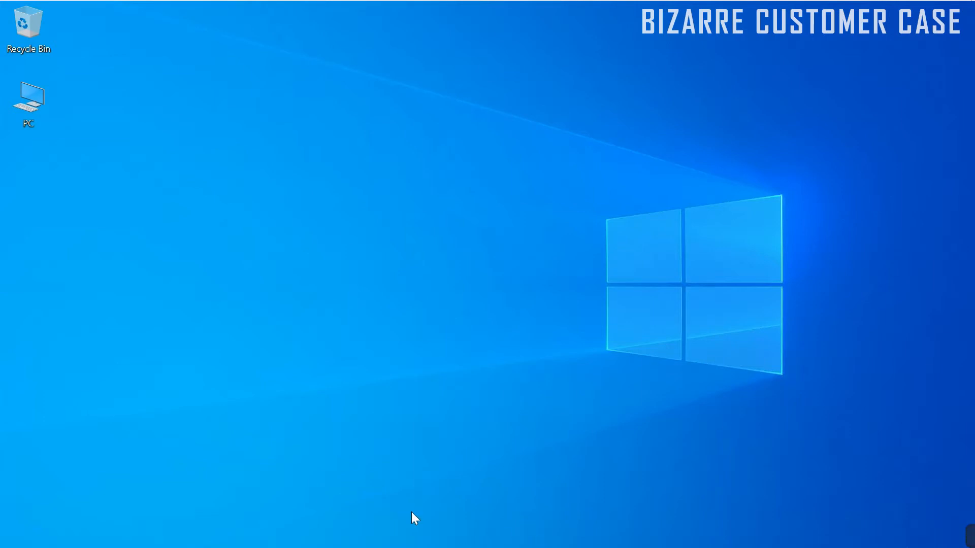
{"action": "mouse_move", "coordinate": [525, 545]}
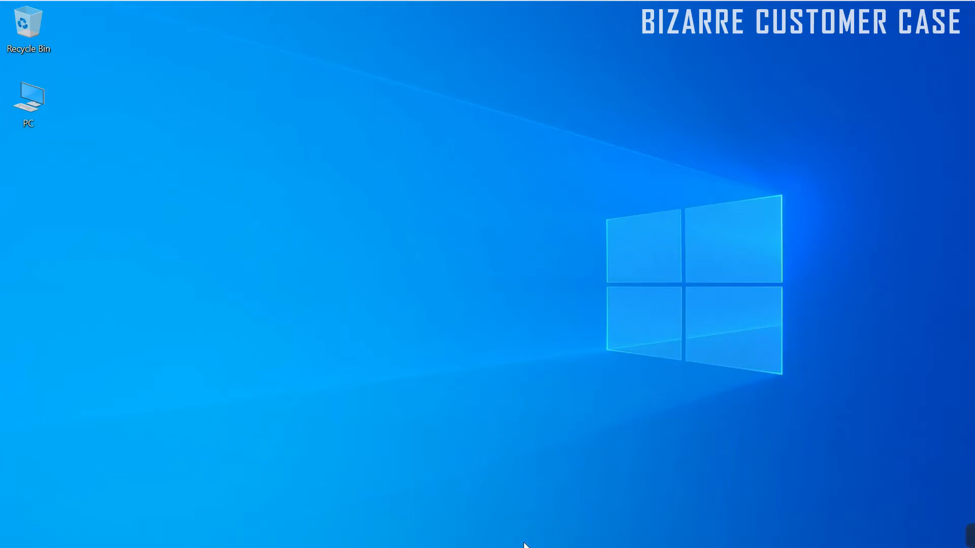
{"action": "mouse_move", "coordinate": [40, 483]}
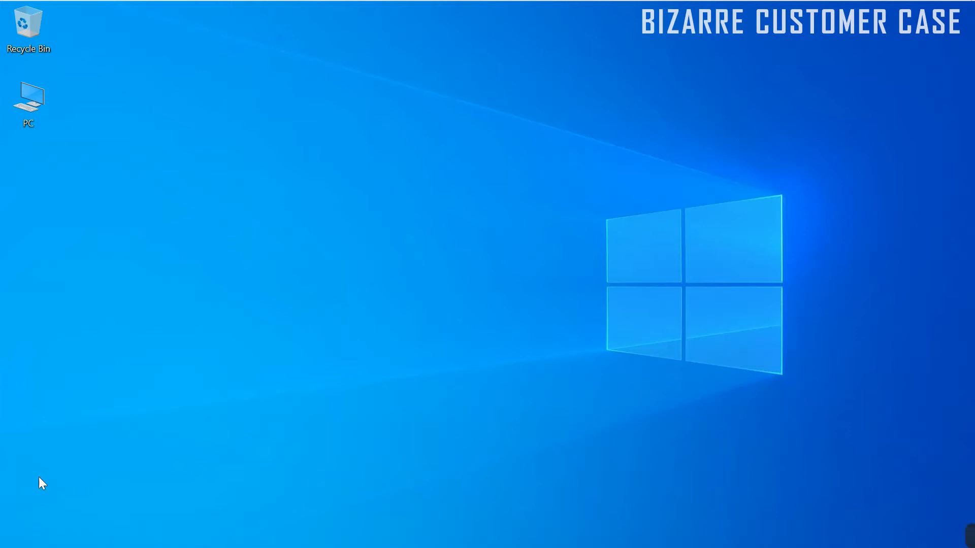
{"action": "mouse_move", "coordinate": [969, 266]}
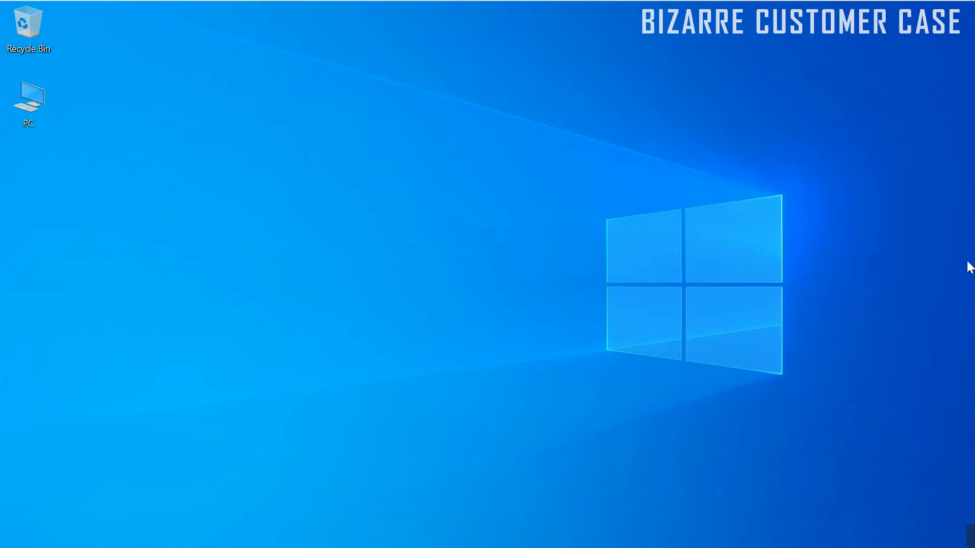
{"action": "mouse_move", "coordinate": [520, 541]}
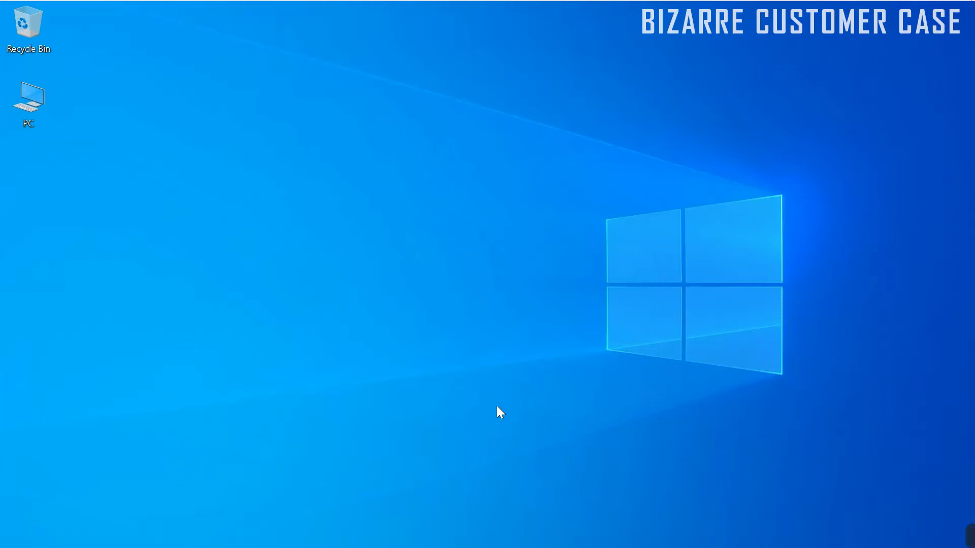
{"action": "mouse_move", "coordinate": [492, 463]}
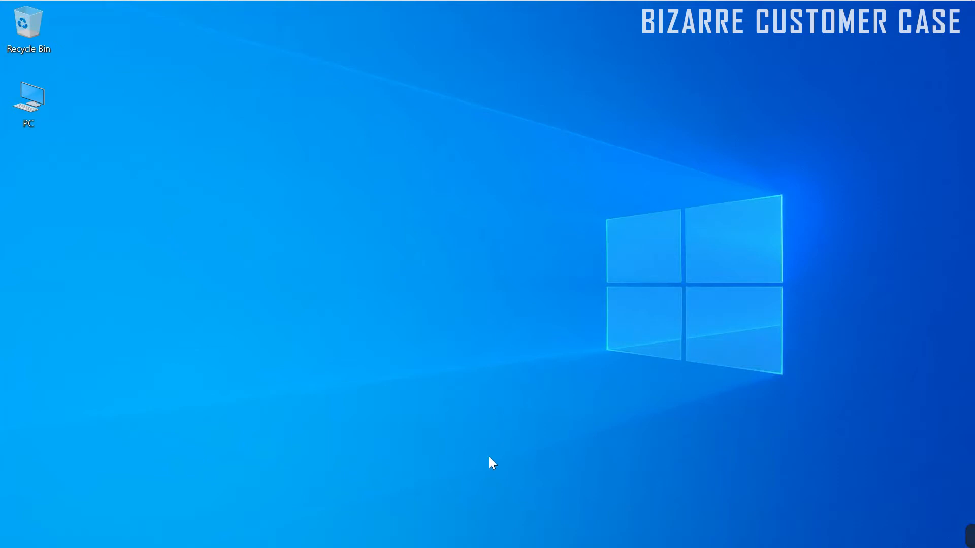
{"action": "mouse_move", "coordinate": [506, 285]}
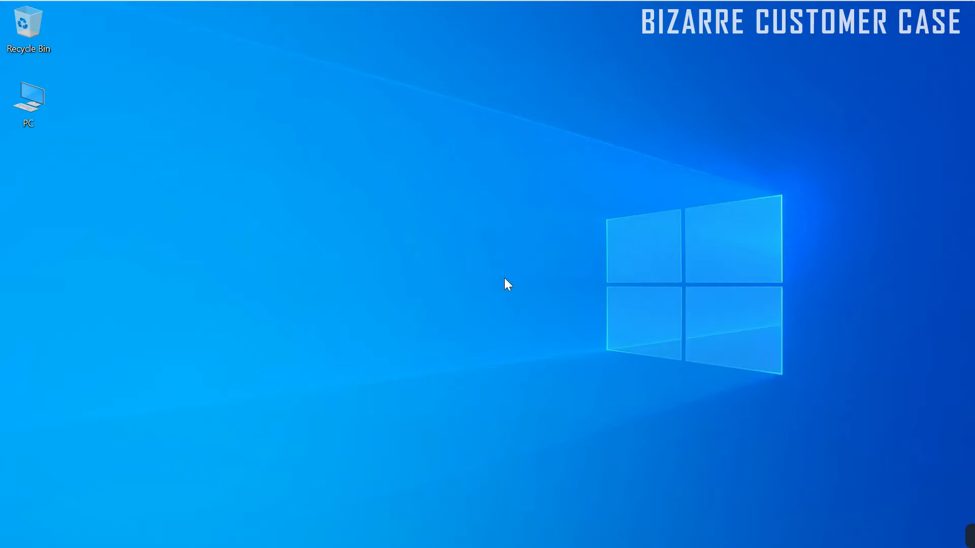
{"action": "mouse_move", "coordinate": [486, 312]}
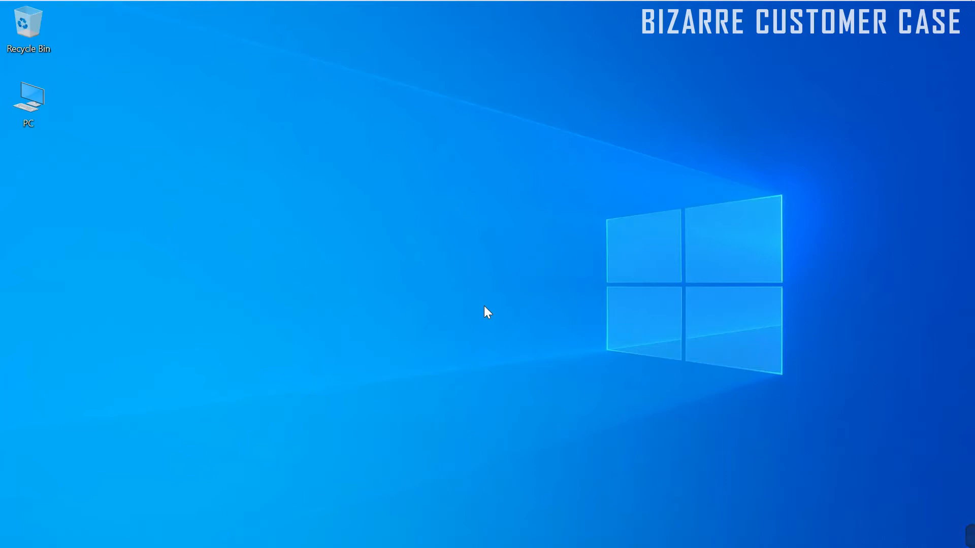
Reveal the hidden top taskbar and reach its Taskbar settings page from the right-click menu
{"action": "left_click", "coordinate": [17, 15]}
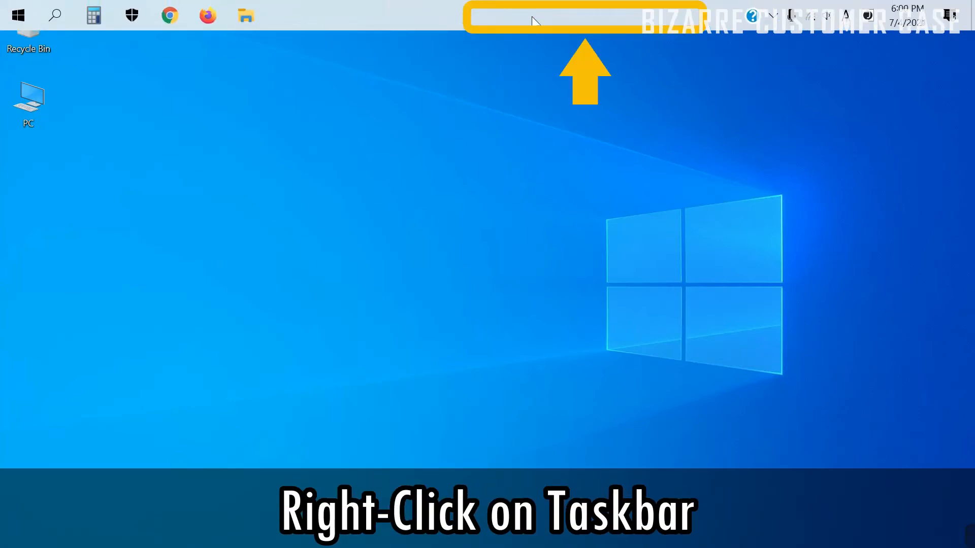
{"action": "right_click", "coordinate": [535, 16]}
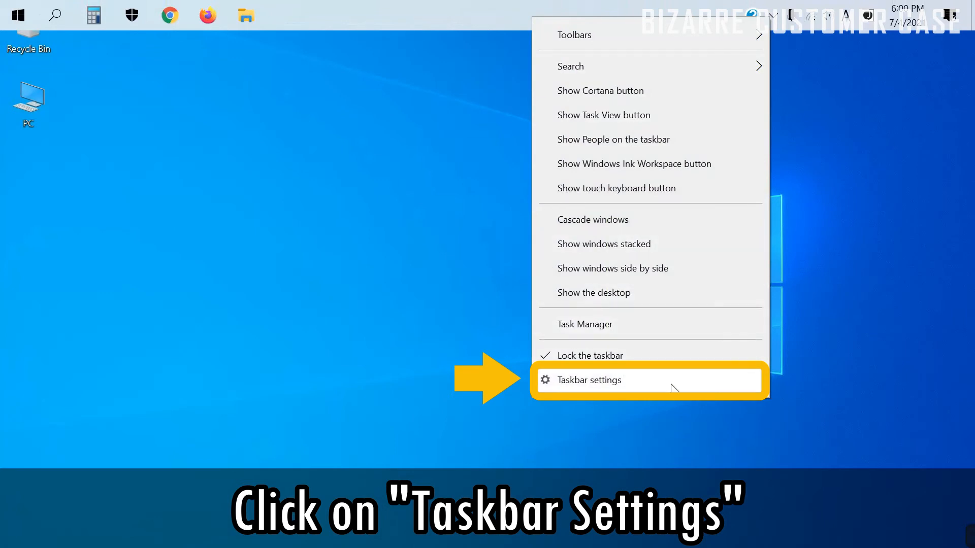
{"action": "left_click", "coordinate": [587, 380]}
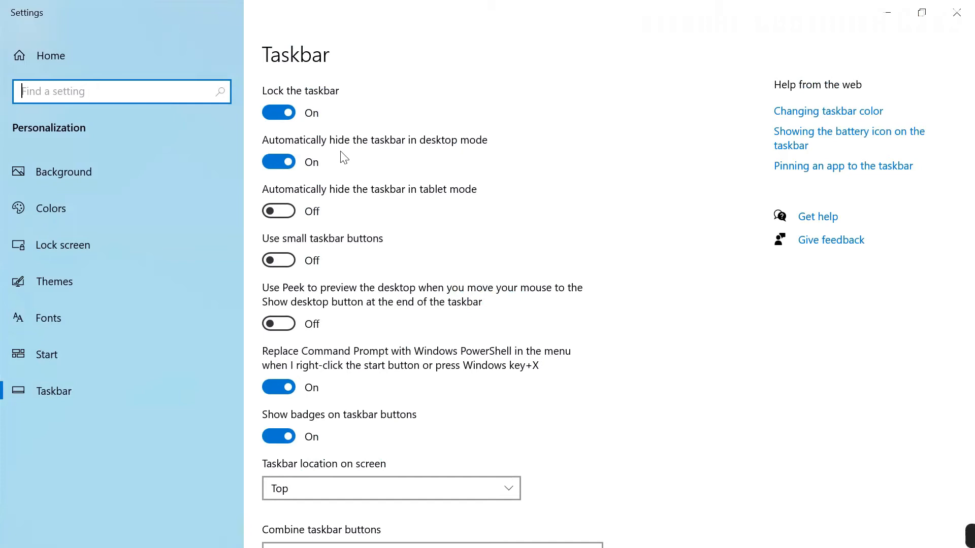
Turn off 'Automatically hide the taskbar in desktop mode' so it stays visible
{"action": "left_click", "coordinate": [278, 162]}
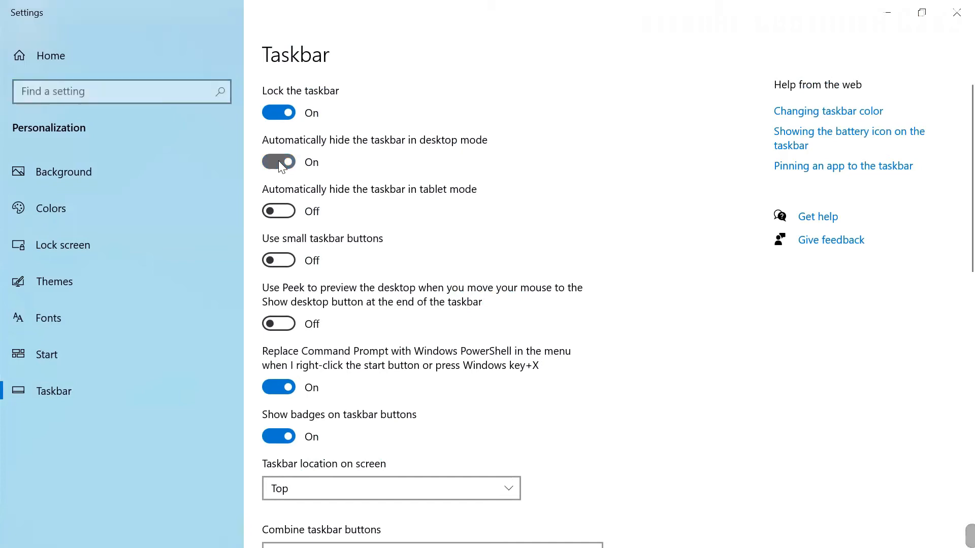
{"action": "left_click", "coordinate": [279, 163]}
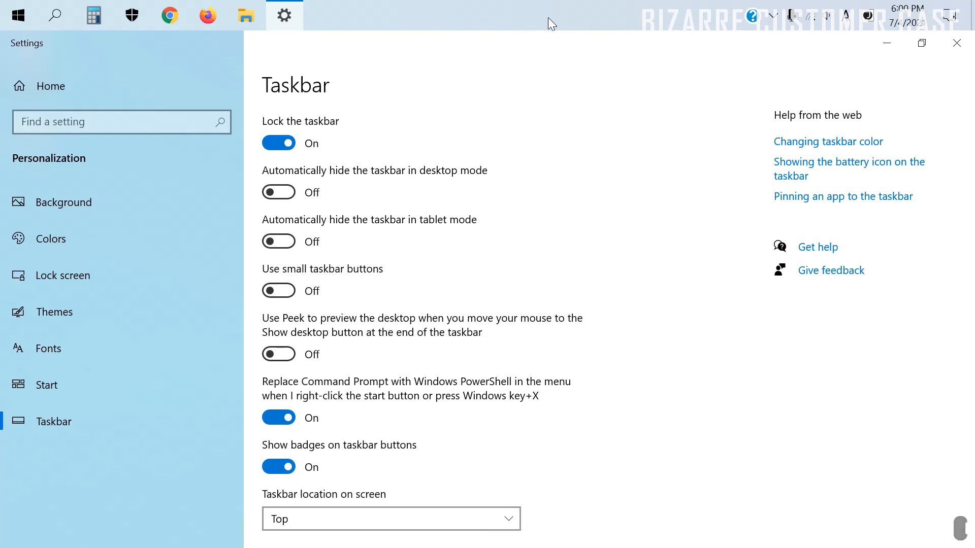
{"action": "mouse_move", "coordinate": [619, 278]}
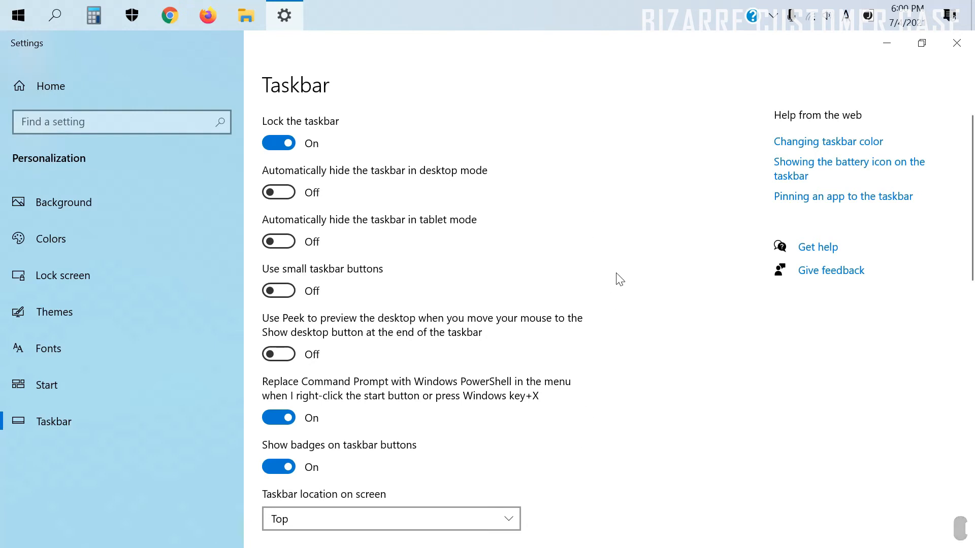
Set 'Taskbar location on screen' to Bottom
{"action": "scroll", "scroll_direction": "down", "scroll_amount": 3}
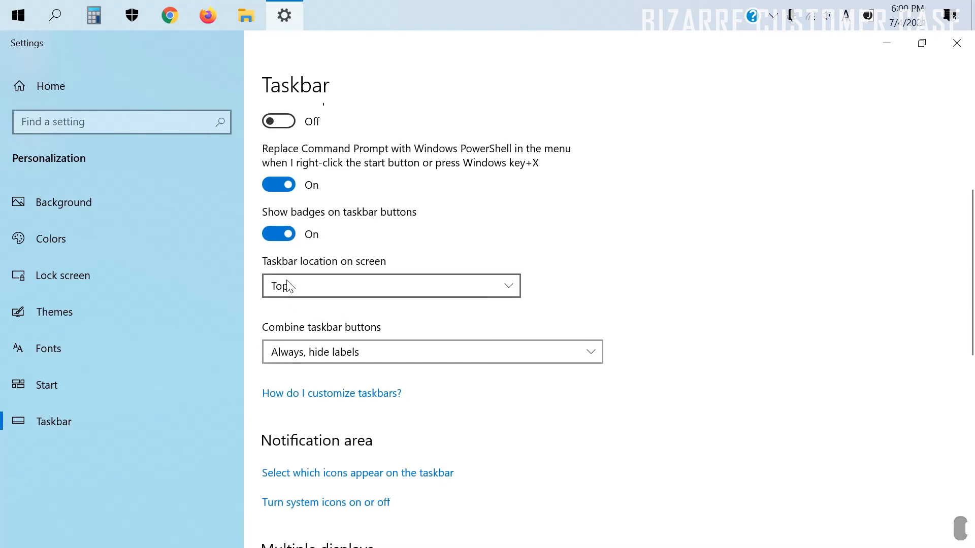
{"action": "mouse_move", "coordinate": [504, 295]}
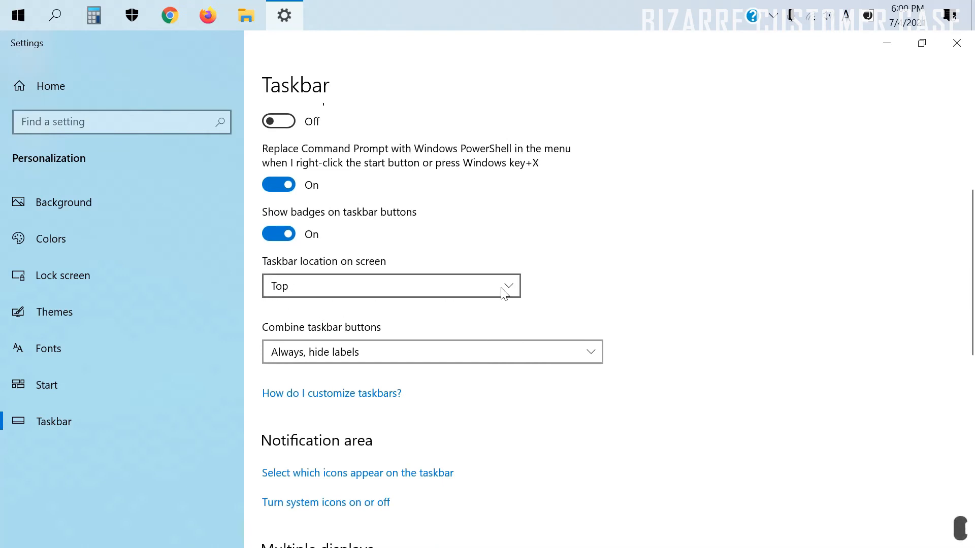
{"action": "left_click", "coordinate": [390, 287]}
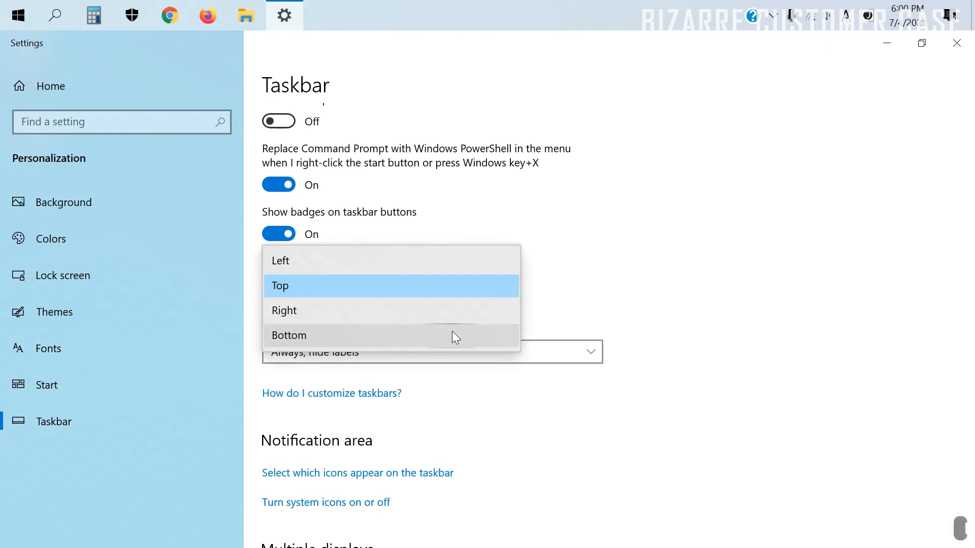
{"action": "left_click", "coordinate": [290, 335]}
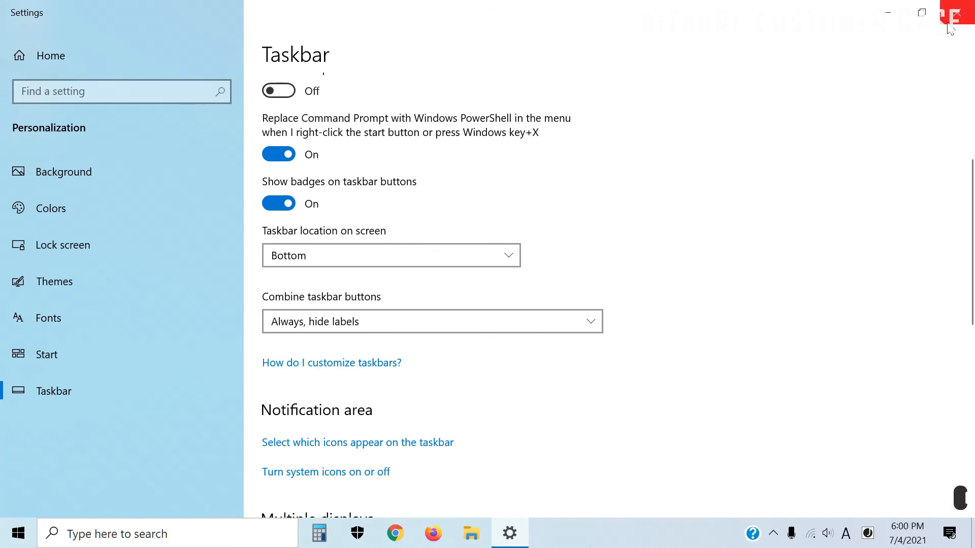
{"action": "mouse_move", "coordinate": [961, 13]}
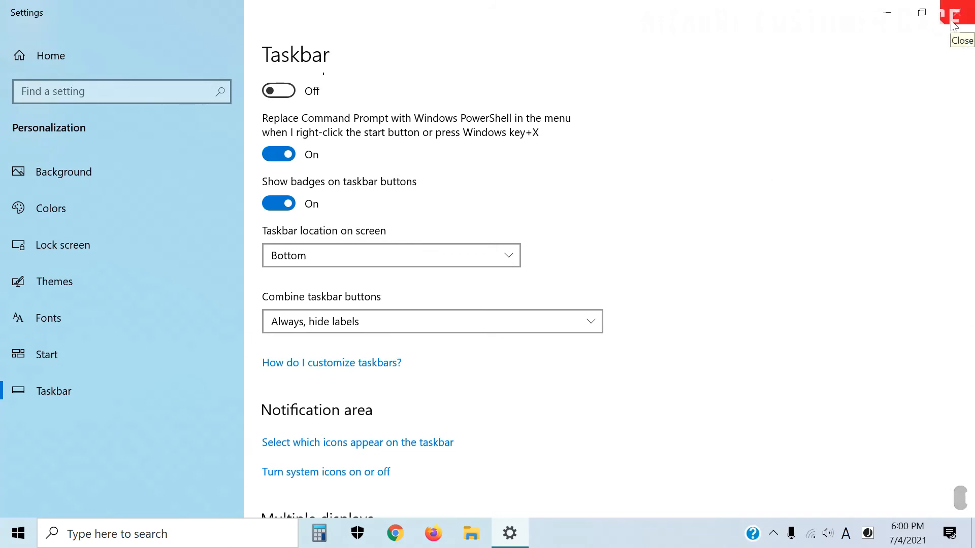
Close Settings and bring up the bottom taskbar's right-click options list
{"action": "left_click", "coordinate": [960, 12]}
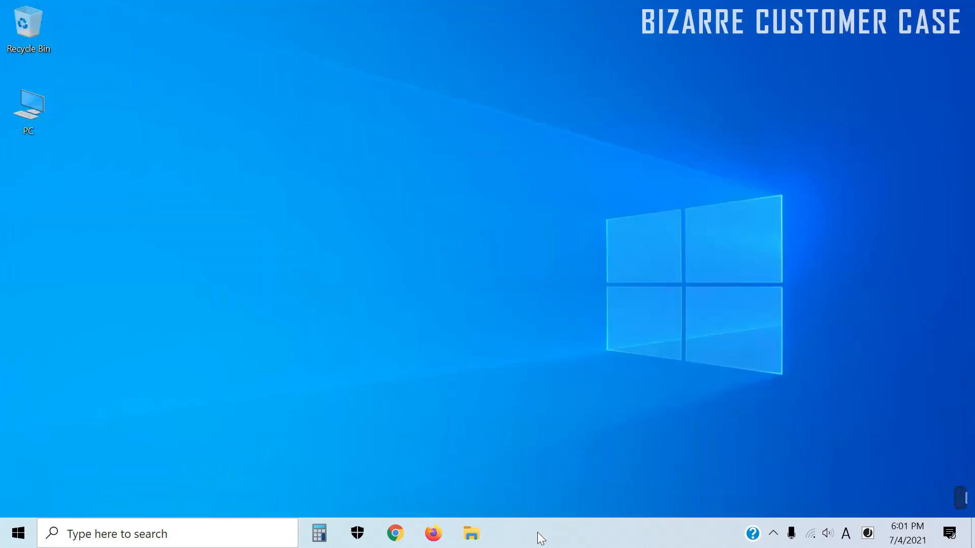
{"action": "right_click", "coordinate": [540, 535]}
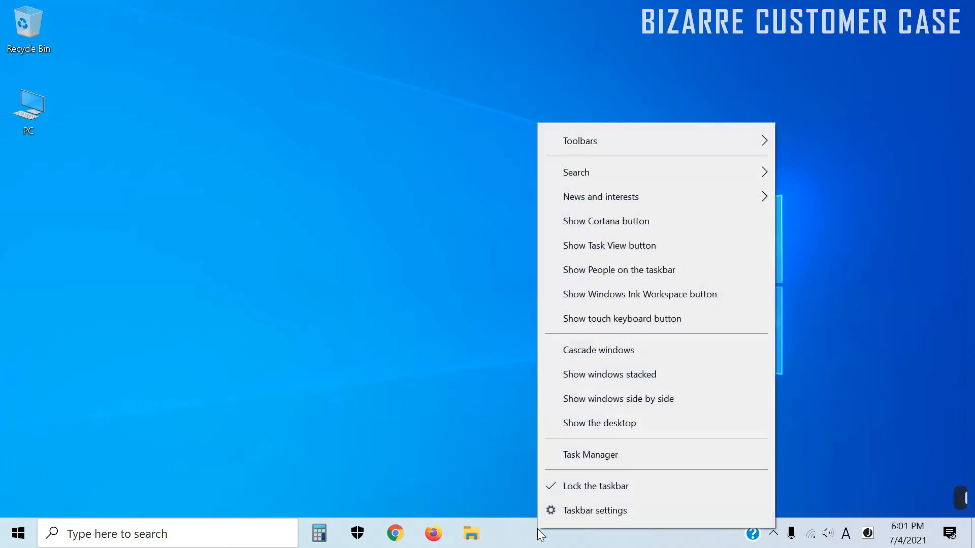
{"action": "mouse_move", "coordinate": [686, 486]}
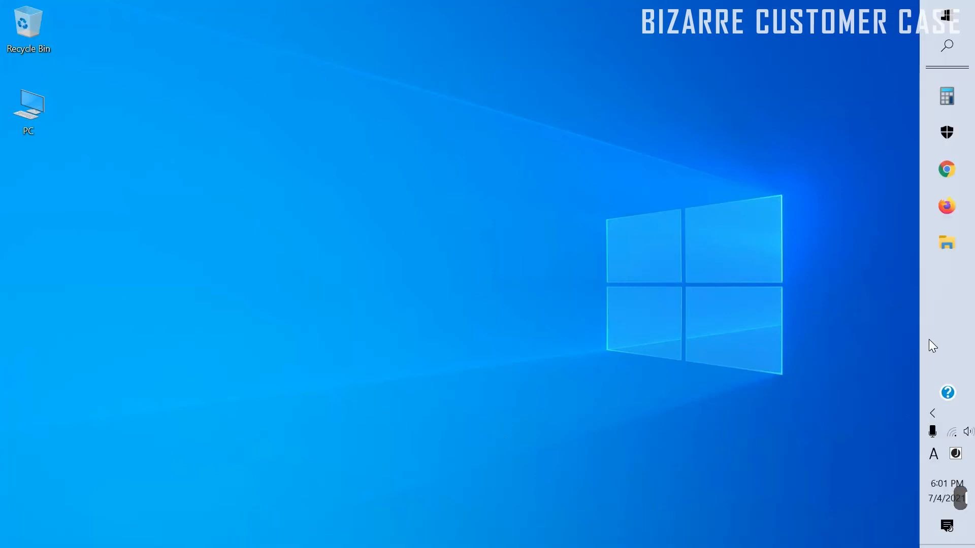
{"action": "mouse_move", "coordinate": [927, 349]}
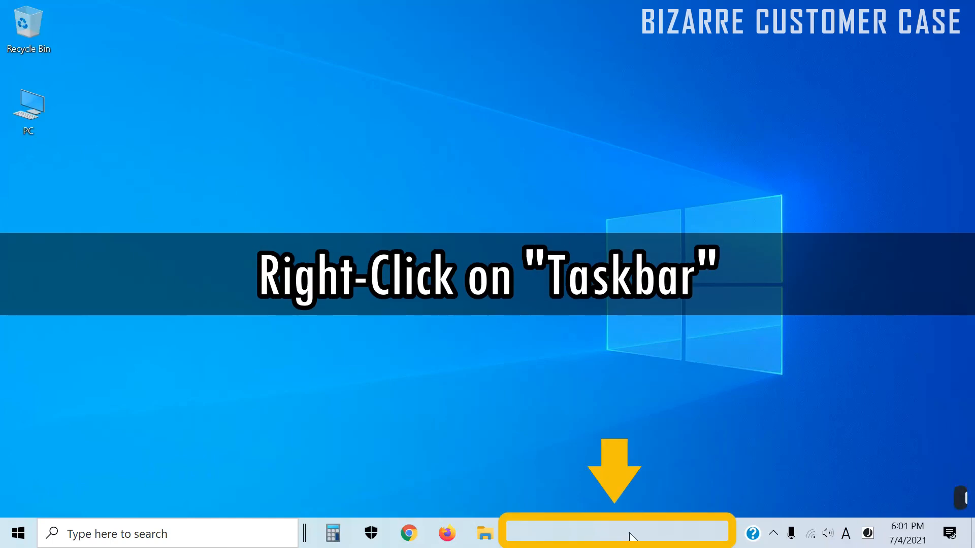
Enable 'Lock the taskbar' from the bottom taskbar's right-click menu
{"action": "right_click", "coordinate": [617, 533]}
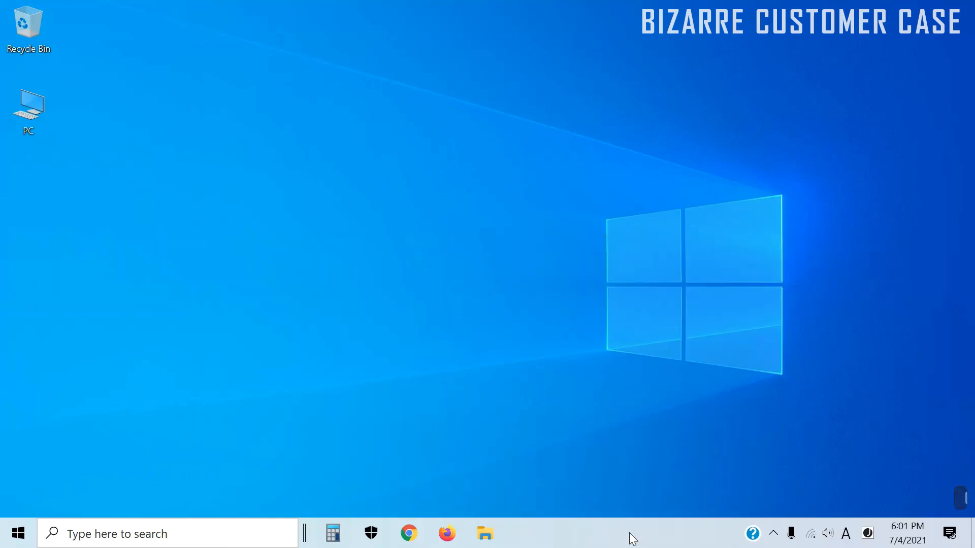
{"action": "right_click", "coordinate": [630, 533]}
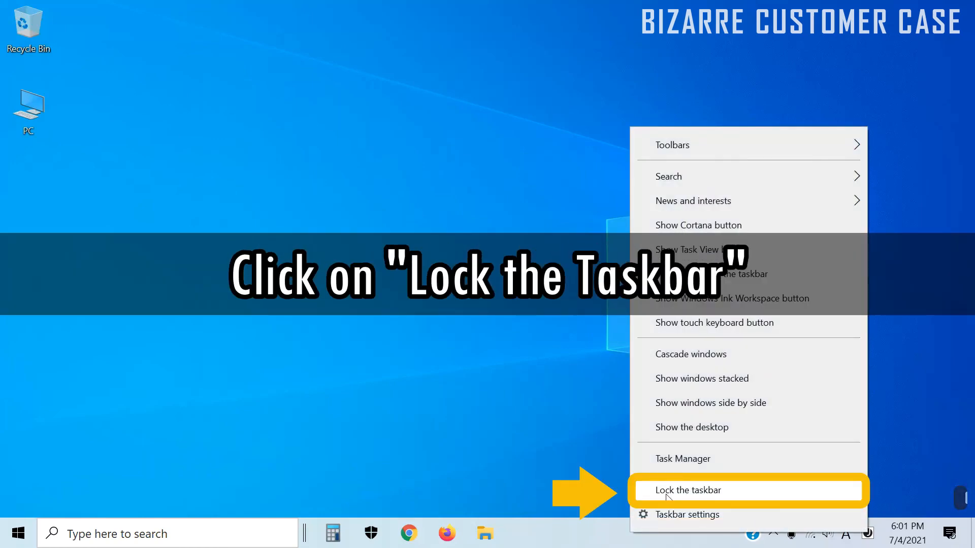
{"action": "left_click", "coordinate": [688, 490]}
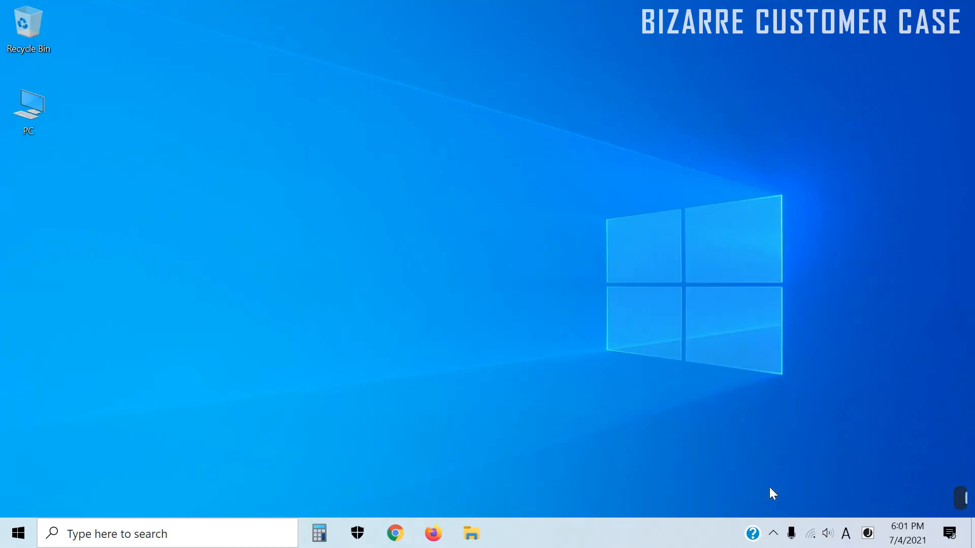
{"action": "mouse_move", "coordinate": [609, 503]}
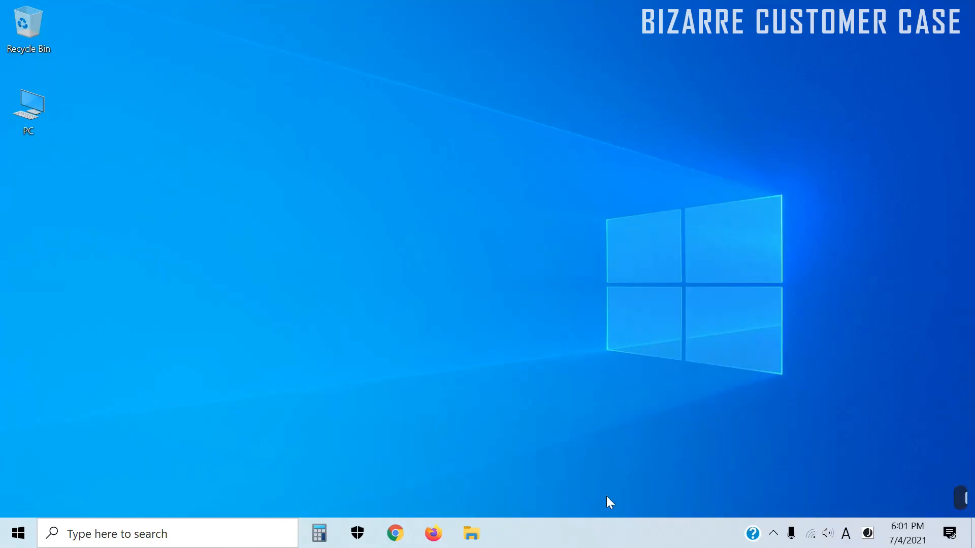
{"action": "mouse_move", "coordinate": [841, 230]}
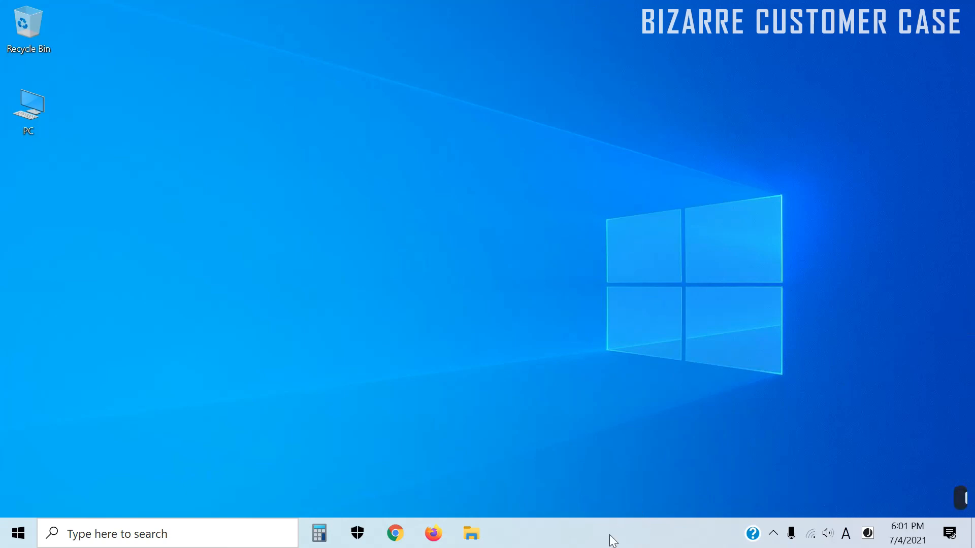
{"action": "mouse_move", "coordinate": [547, 487]}
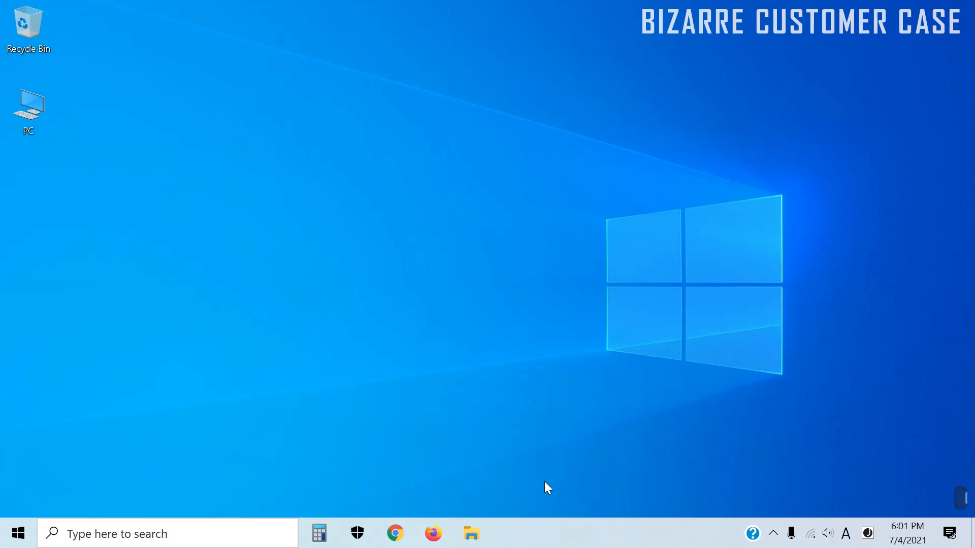
{"action": "mouse_move", "coordinate": [606, 538]}
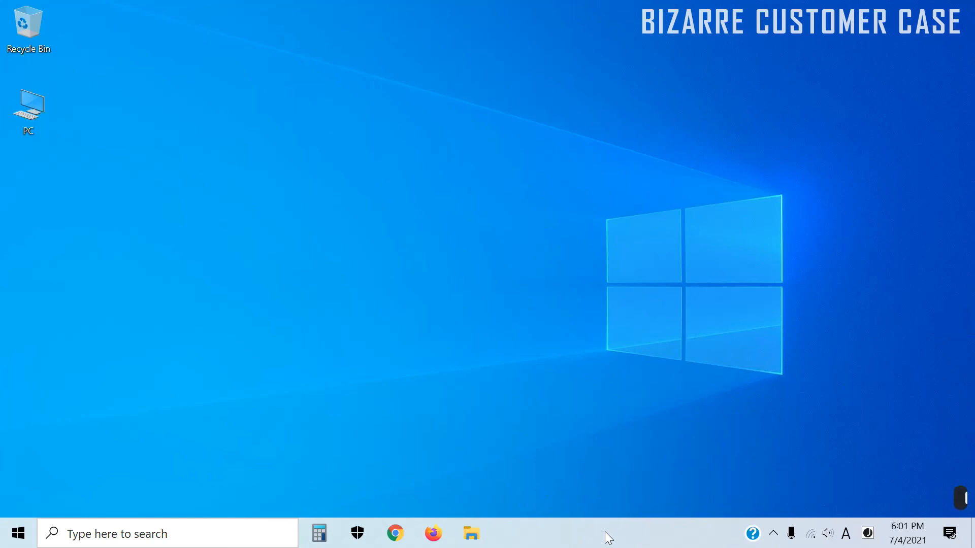